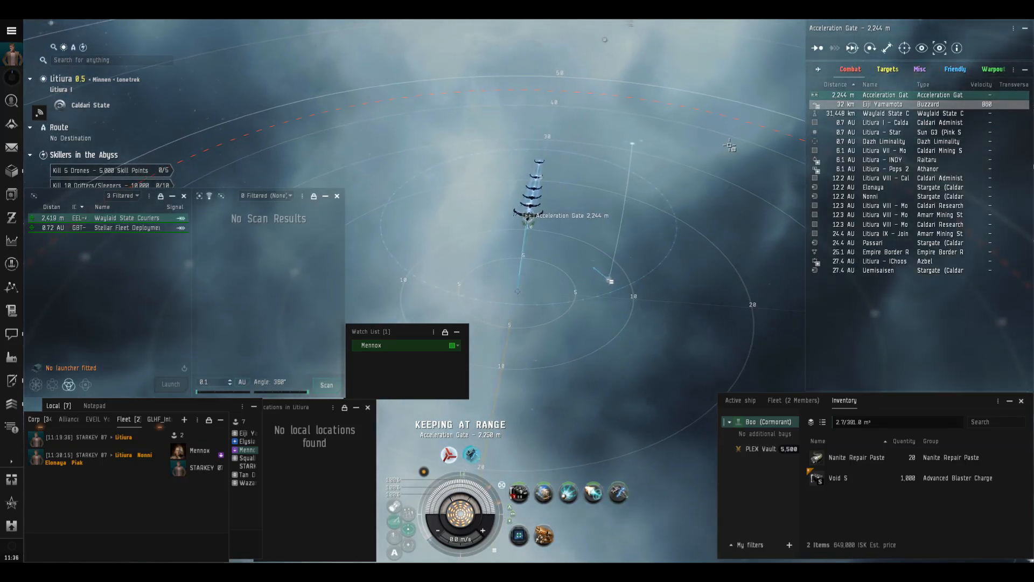
mouse_move(851, 47)
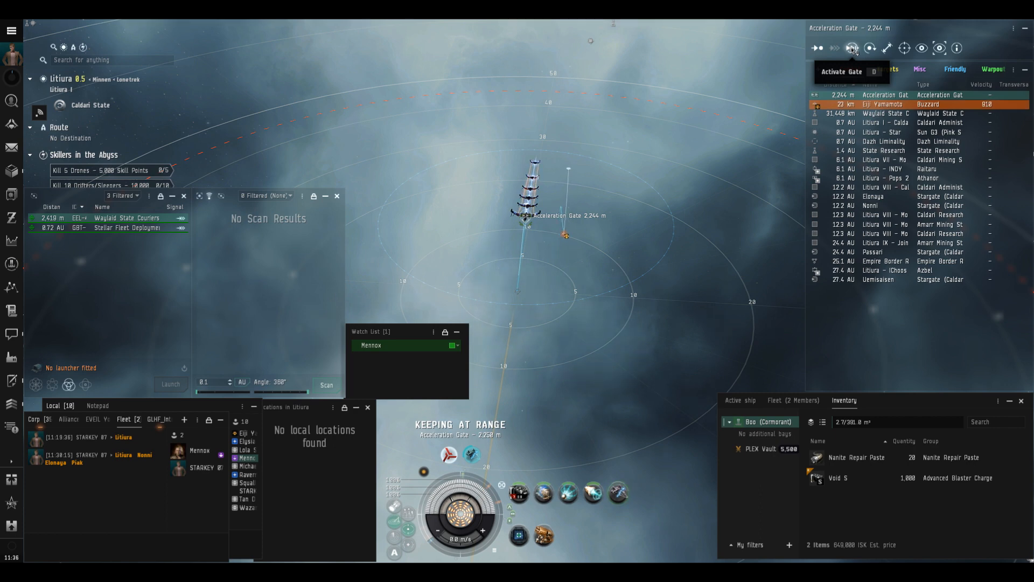
Activate the acceleration gate so the ship approaches it to jump into the site.
click(816, 47)
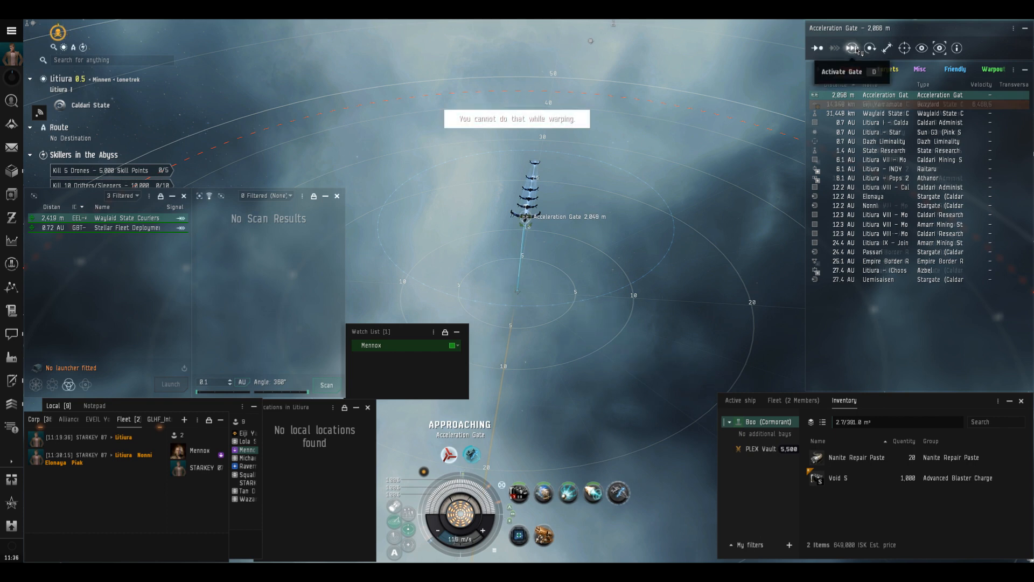
Activate the acceleration gate again and land inside the asteroid-field event site.
click(853, 48)
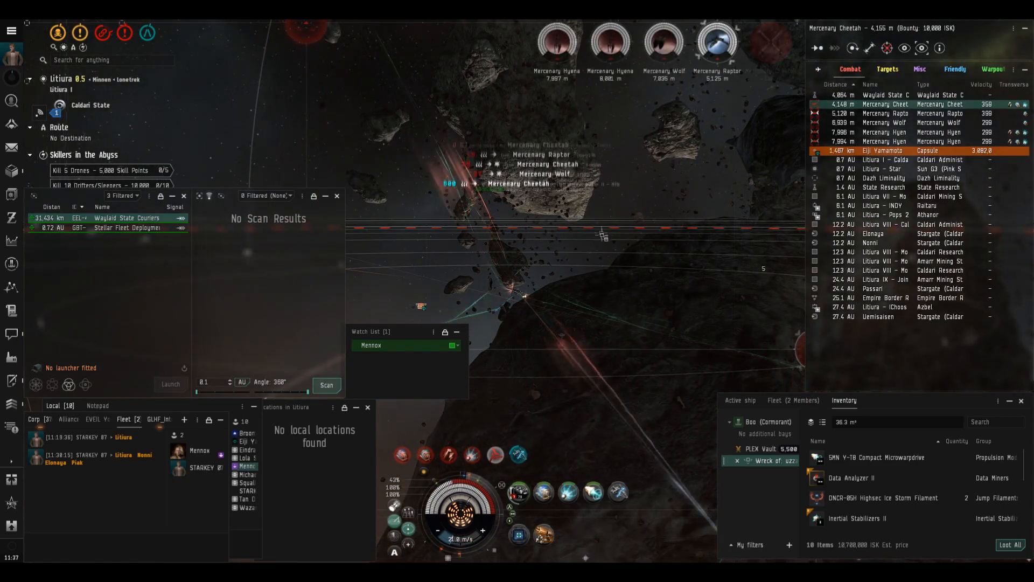
Focus the Local chat input to begin drafting a reply about the event.
click(518, 491)
text(this event does yeah)
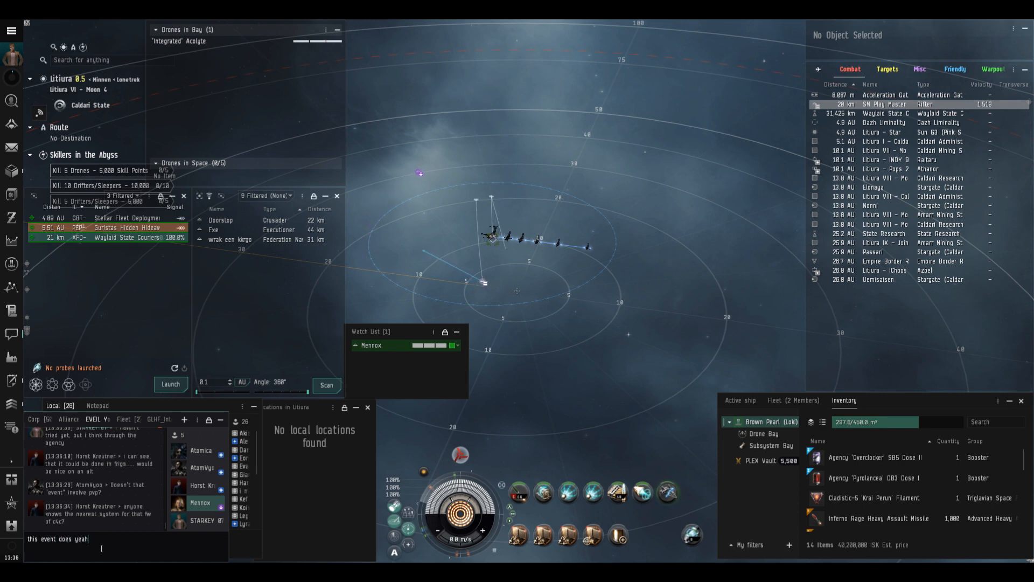
Send the Local chat reply and start a follow-up beginning 'it should'.
key(Return)
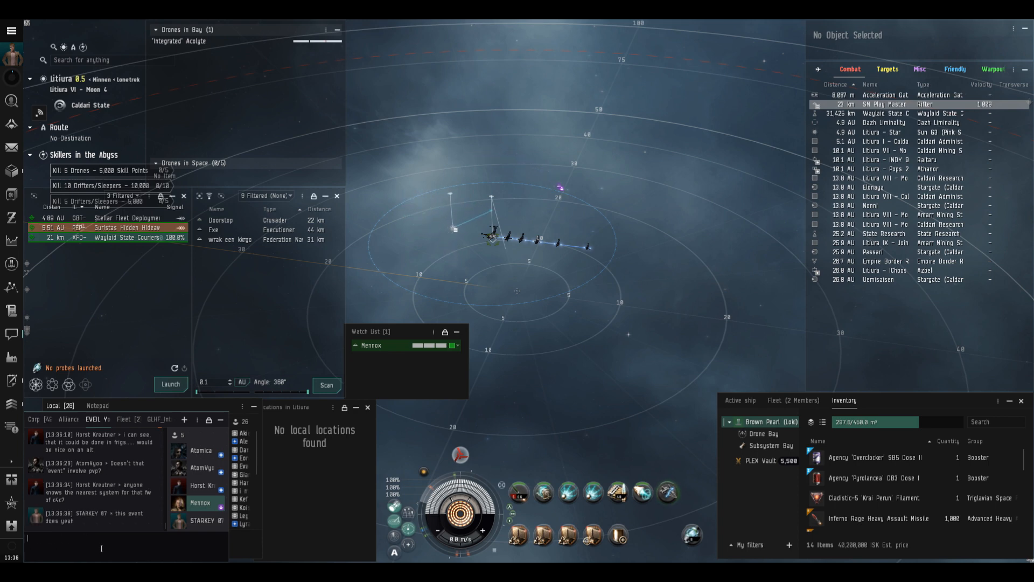
text(it should tell you)
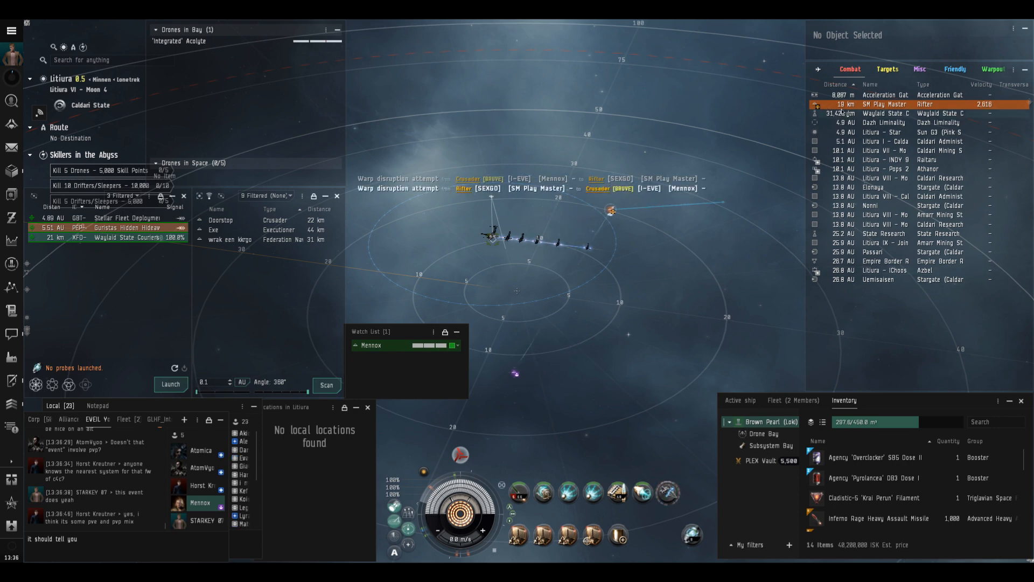
Keep at range from the Rifter, then warp toward the Uemisaisen stargate with the fleet.
click(887, 48)
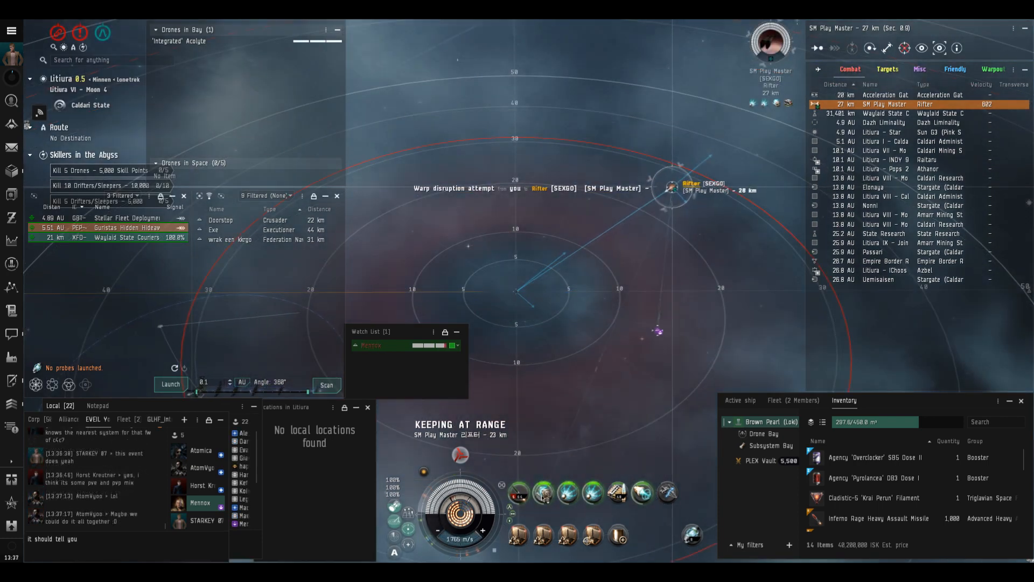
mouse_move(543, 491)
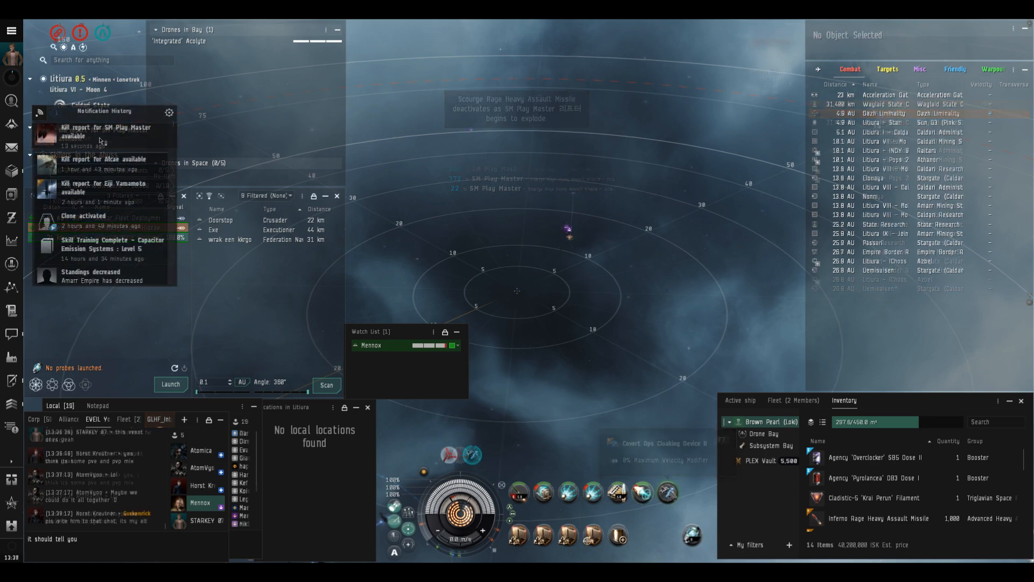
click(103, 131)
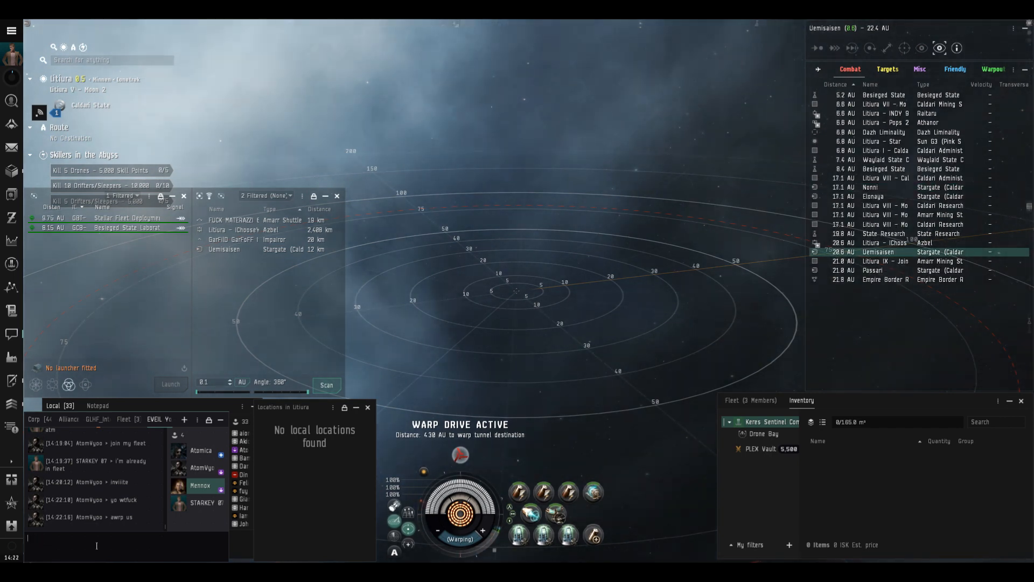
Write 'oh i'm in fleet' in Local chat while landing beside the waiting ships.
text(oh i'm in fleet)
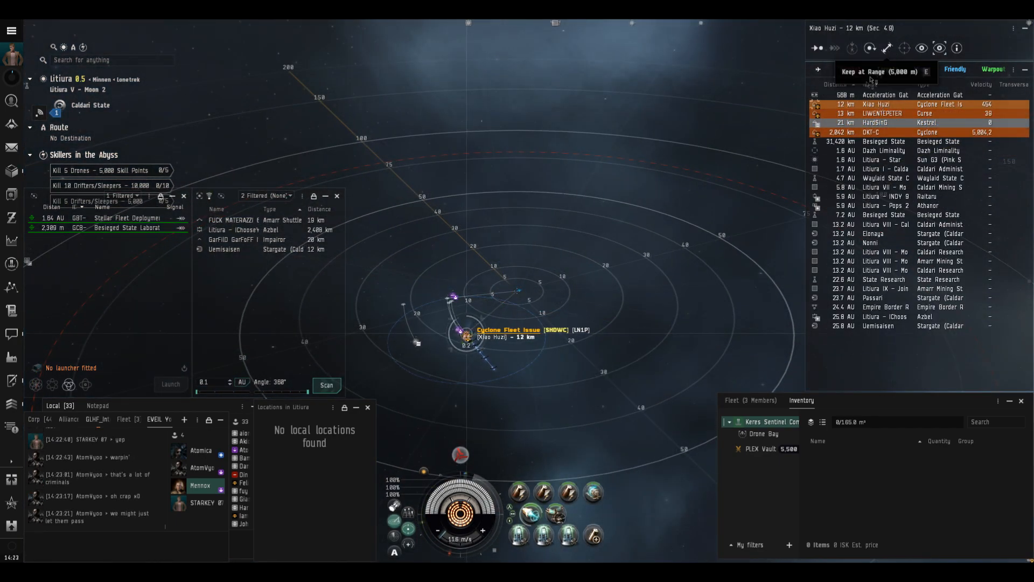
right_click(877, 104)
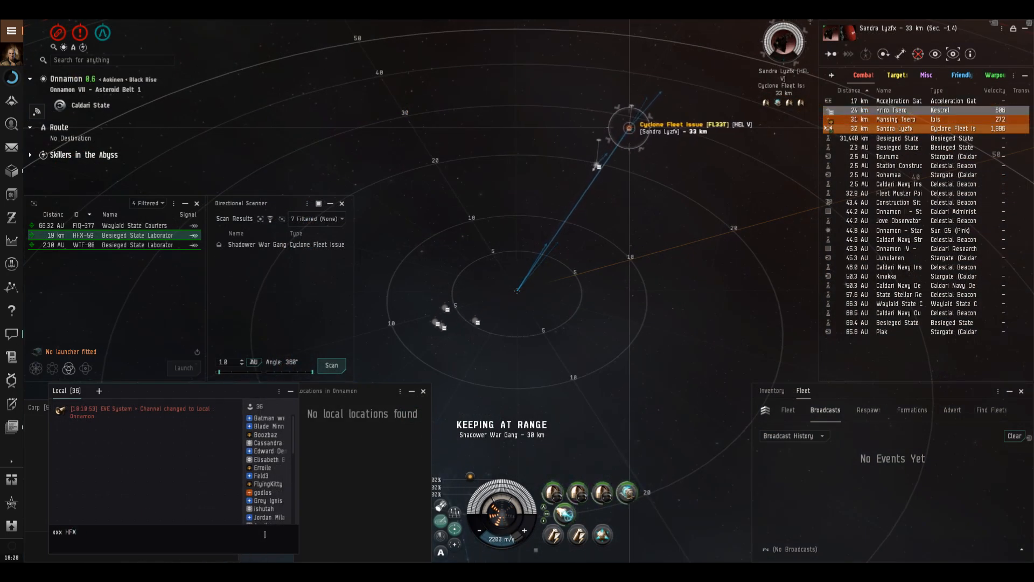
text(if anyone wants in o)
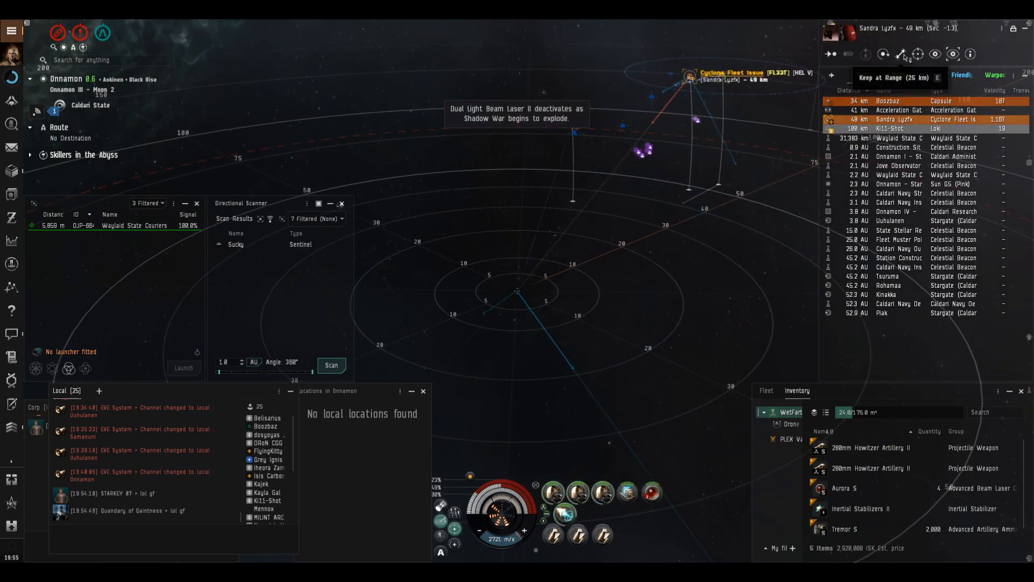
Keep at a set distance from the Cyclone Fleet Issue as the target explodes.
click(903, 54)
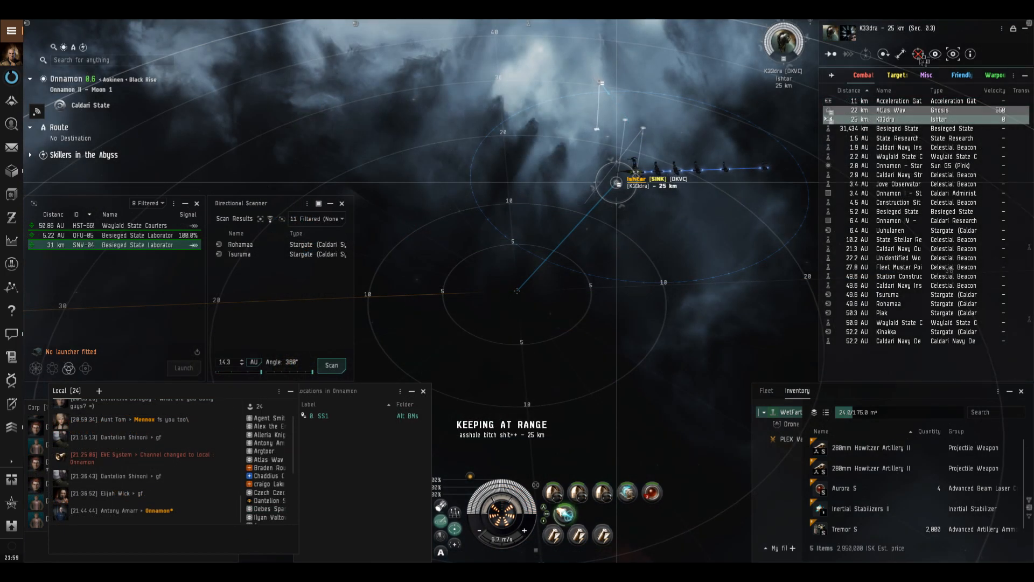
Select the nearby Gnosis at 22 km as the next target while holding 25 km from the Ishtar.
click(892, 110)
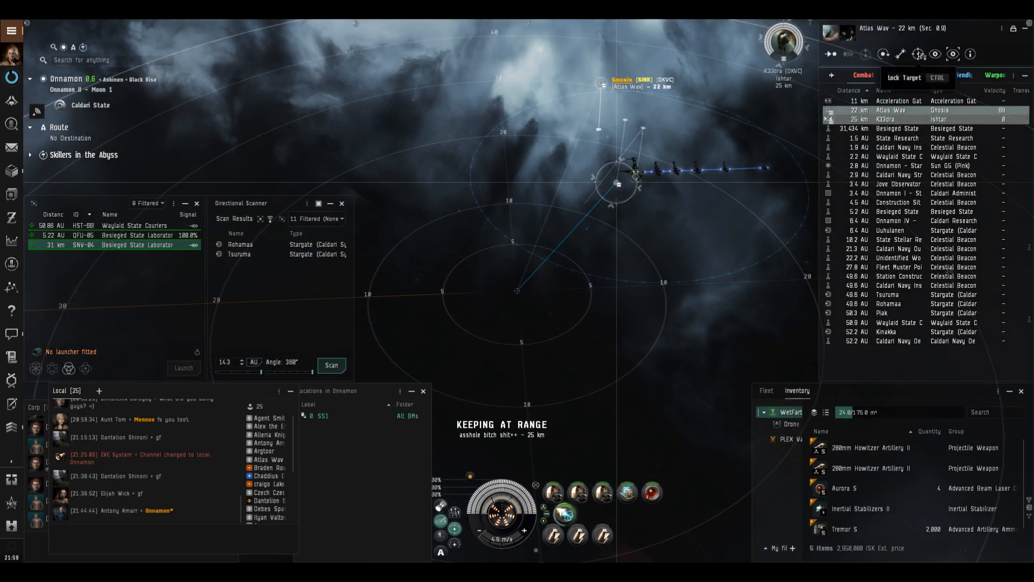